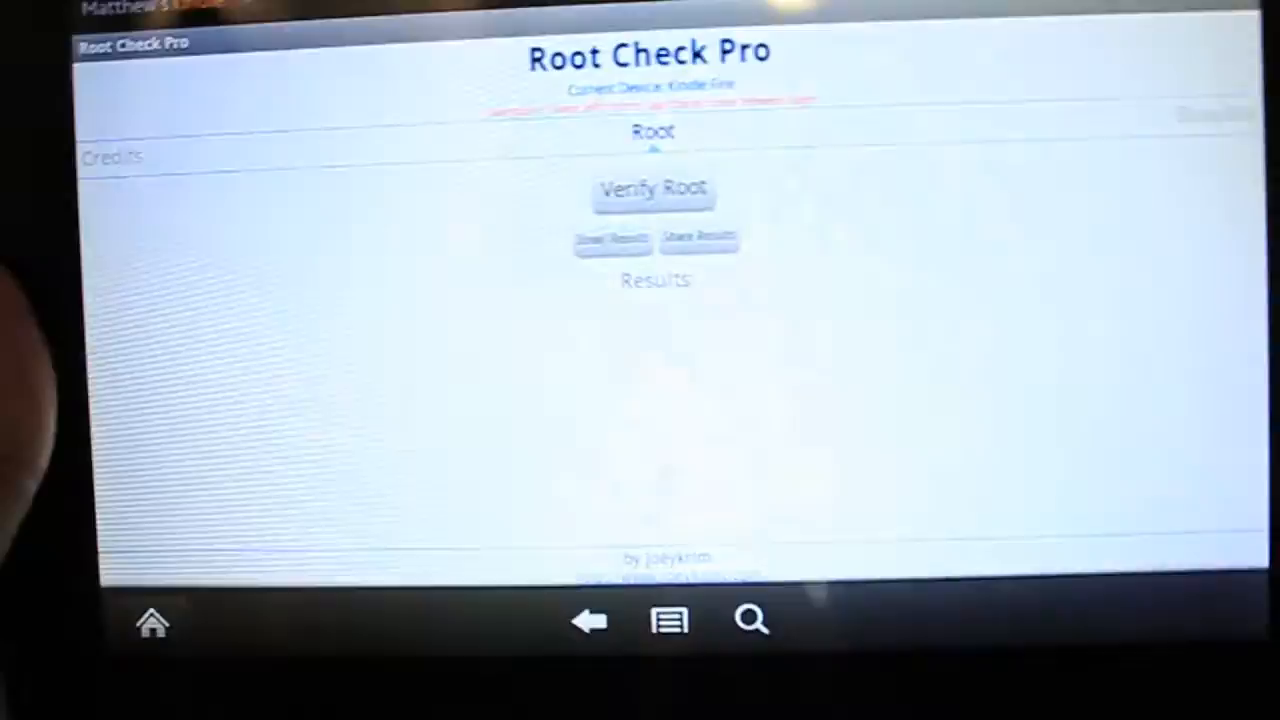
# Run Verify Root and scroll through the detailed su and Superuser file results
pyautogui.click(653, 190)
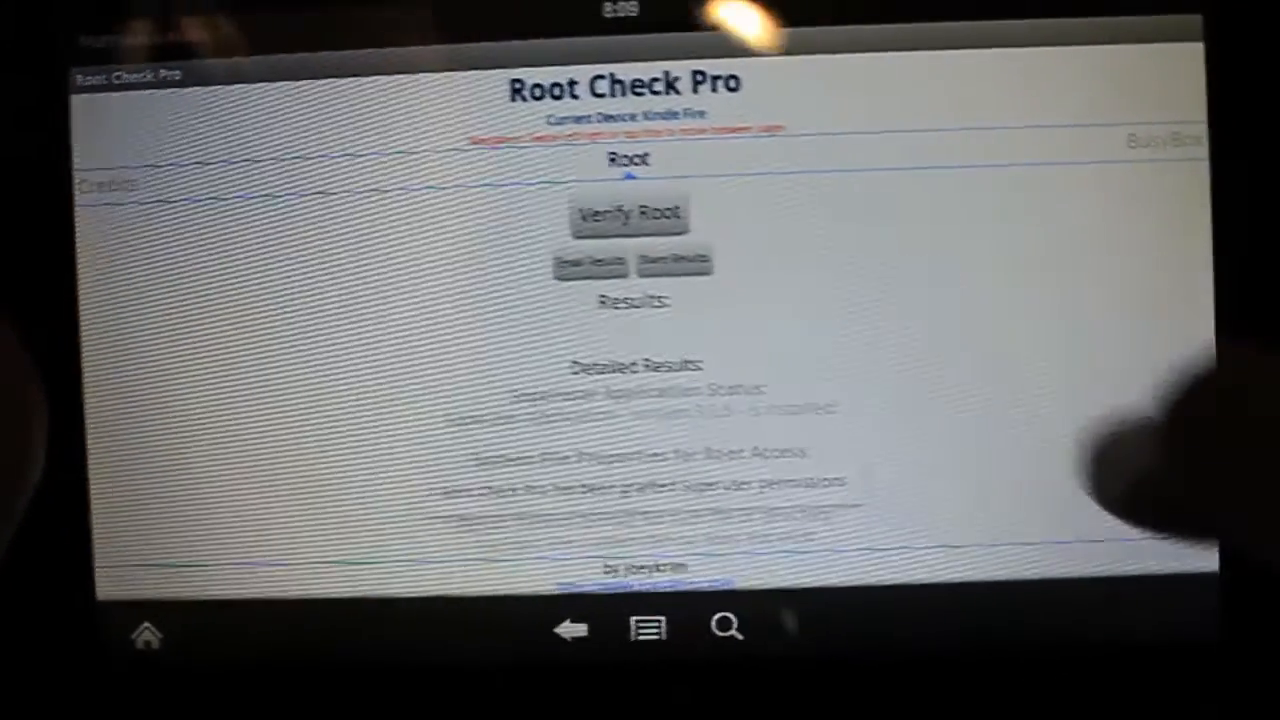
pyautogui.click(628, 212)
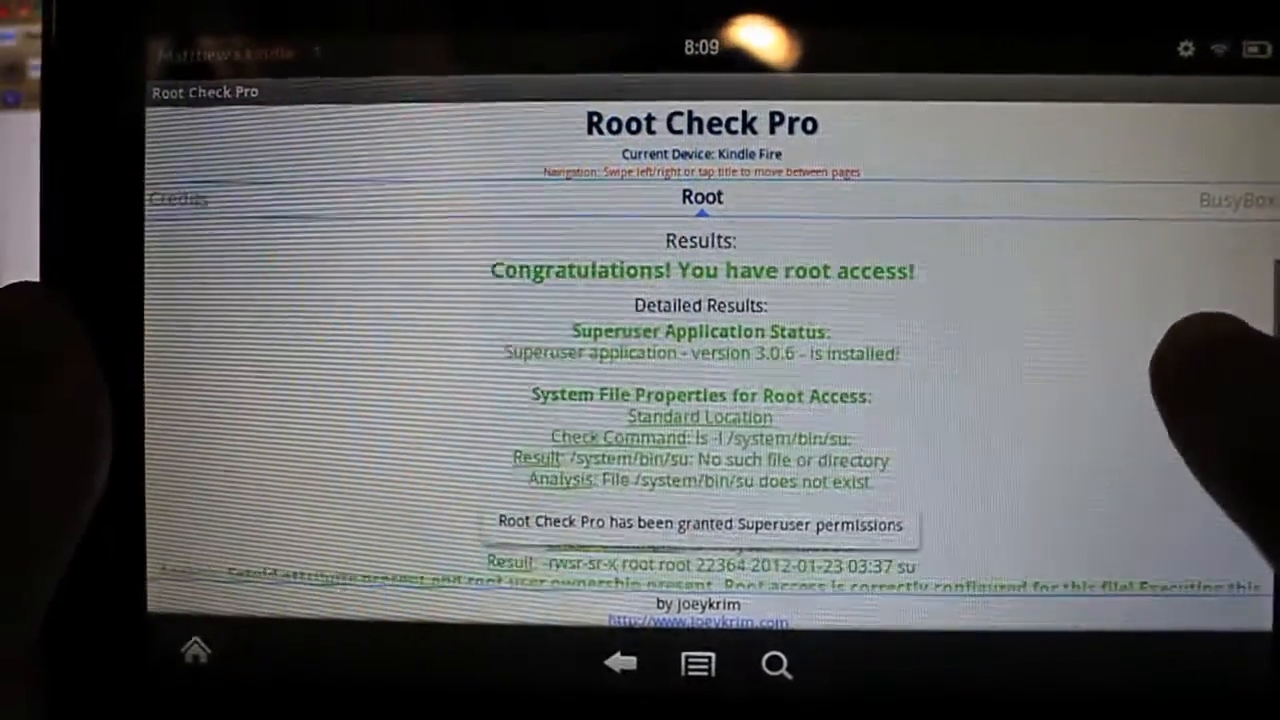
pyautogui.scroll(-3)
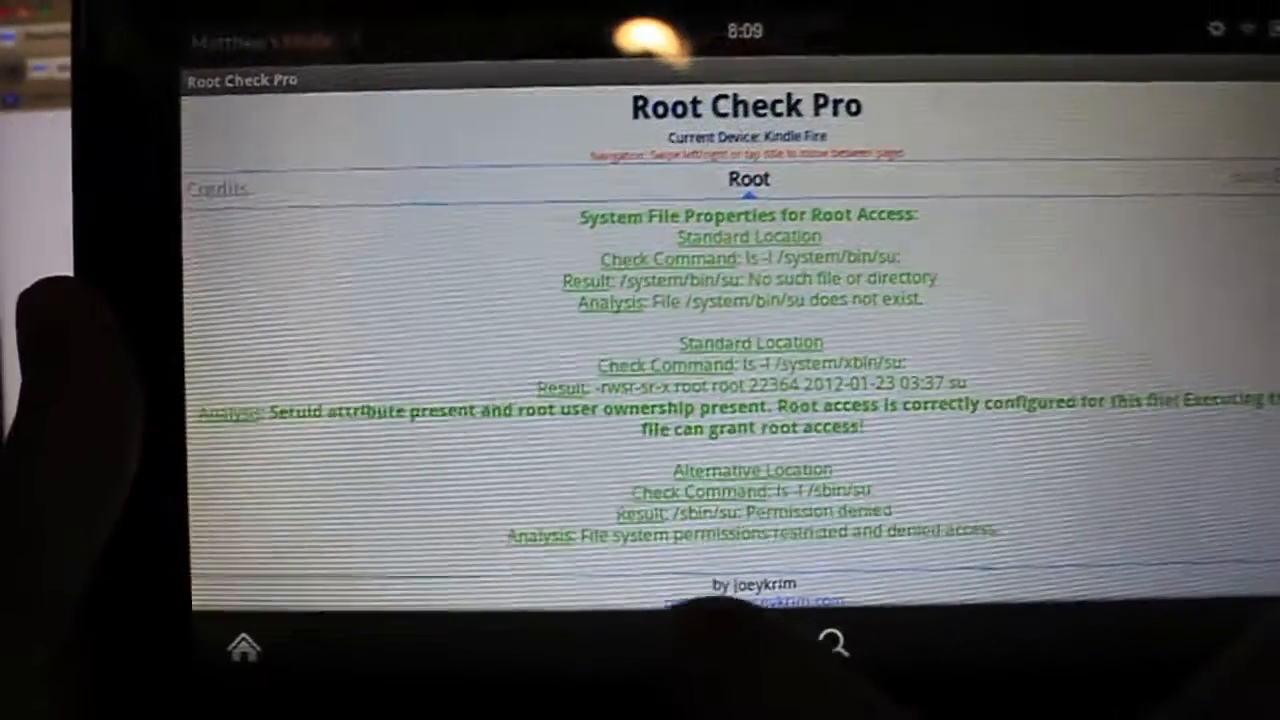